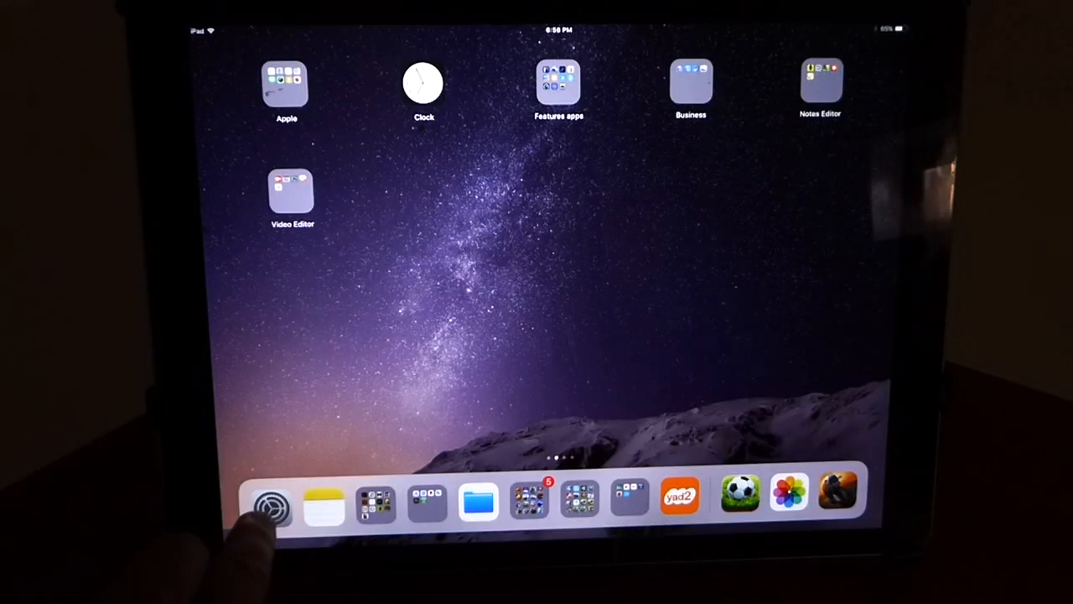
Step: Verify iOS 11.0 is up to date in Settings and reach the Control Center settings
{"action": "left_click", "coordinate": [270, 503]}
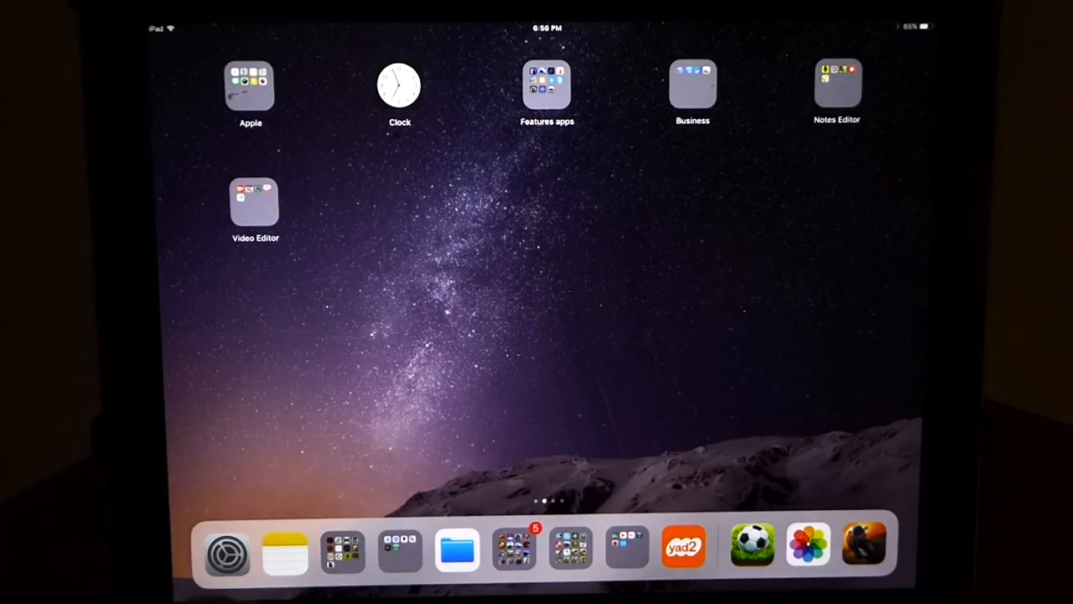
{"action": "left_click", "coordinate": [227, 548]}
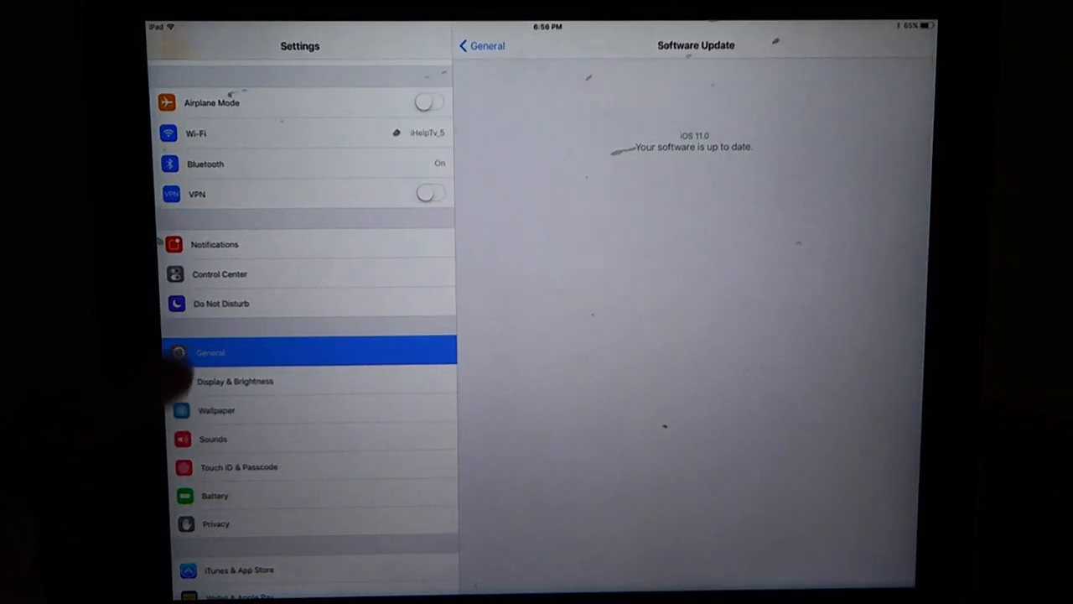
{"action": "left_click", "coordinate": [220, 273]}
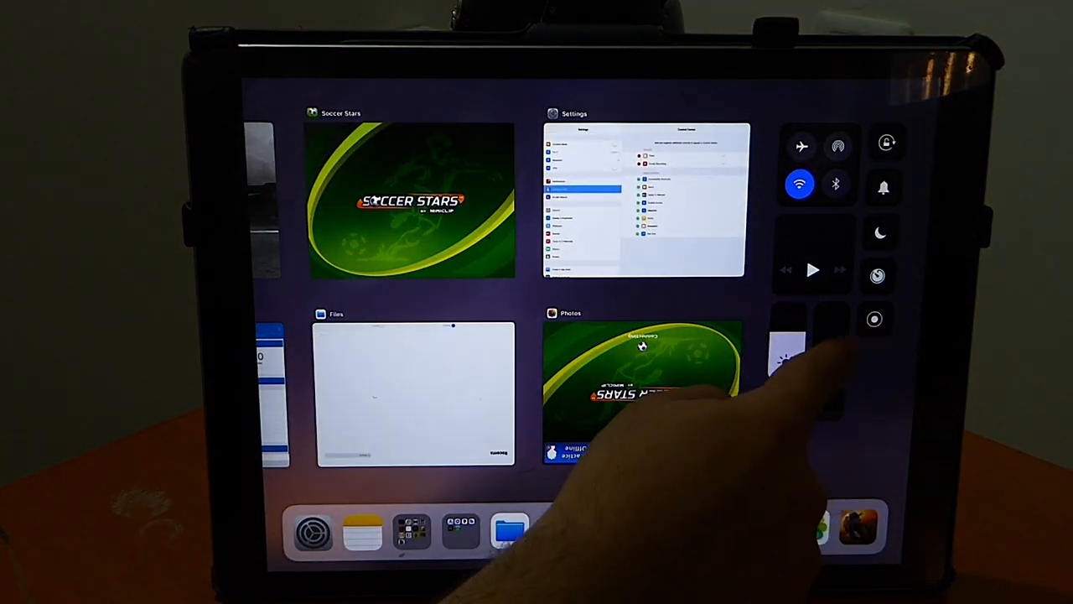
Step: Start screen recording from Control Center and launch Soccer Stars from the Games folder
{"action": "left_click", "coordinate": [874, 318]}
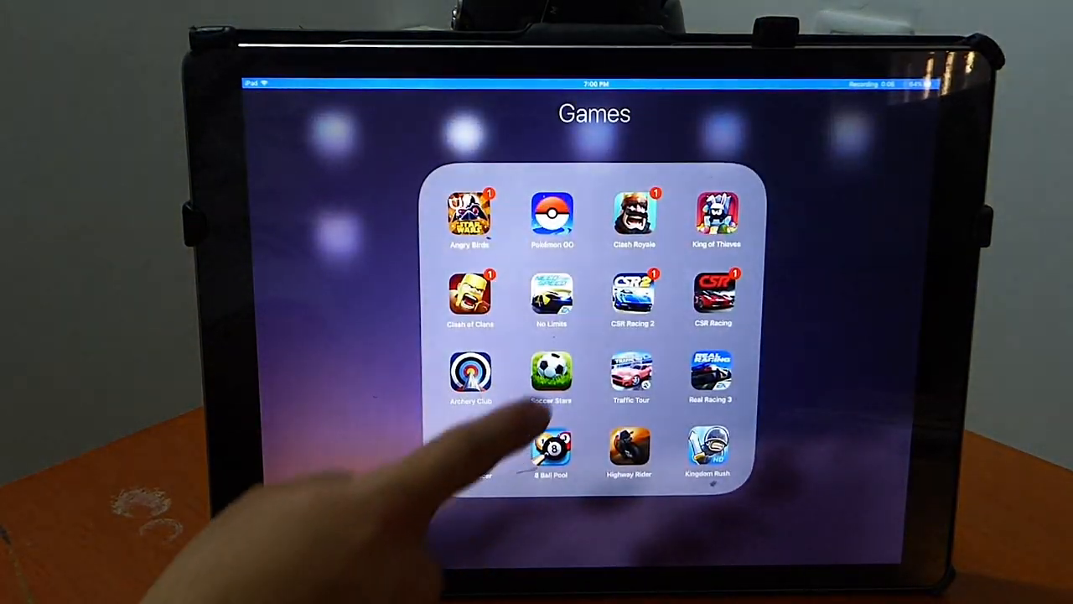
{"action": "left_click", "coordinate": [551, 373]}
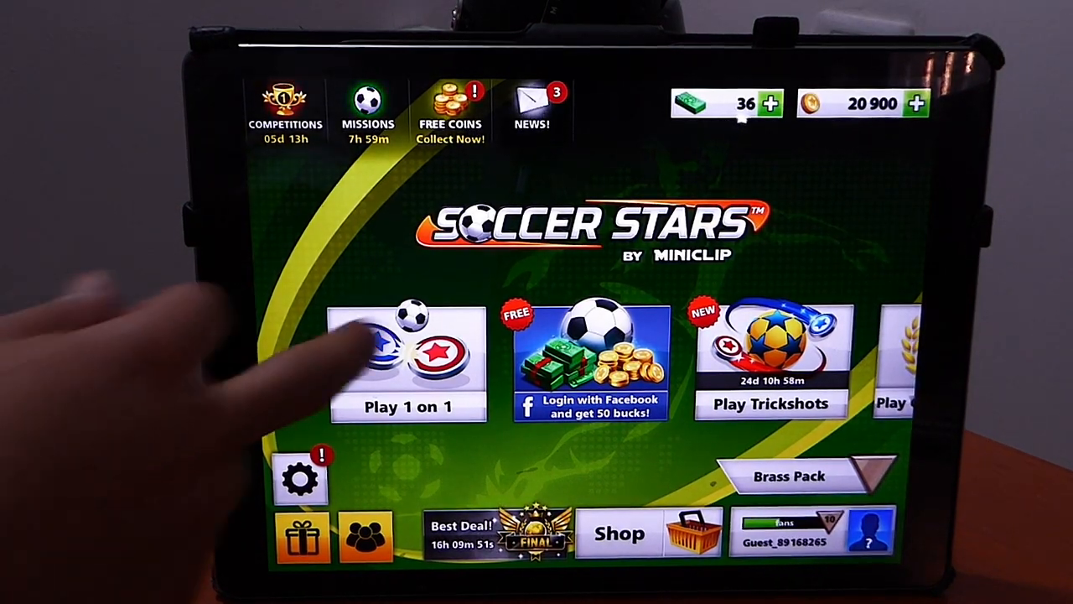
Step: Enter the Play 1 on 1 match selection in Soccer Stars while recording
{"action": "left_click", "coordinate": [286, 105]}
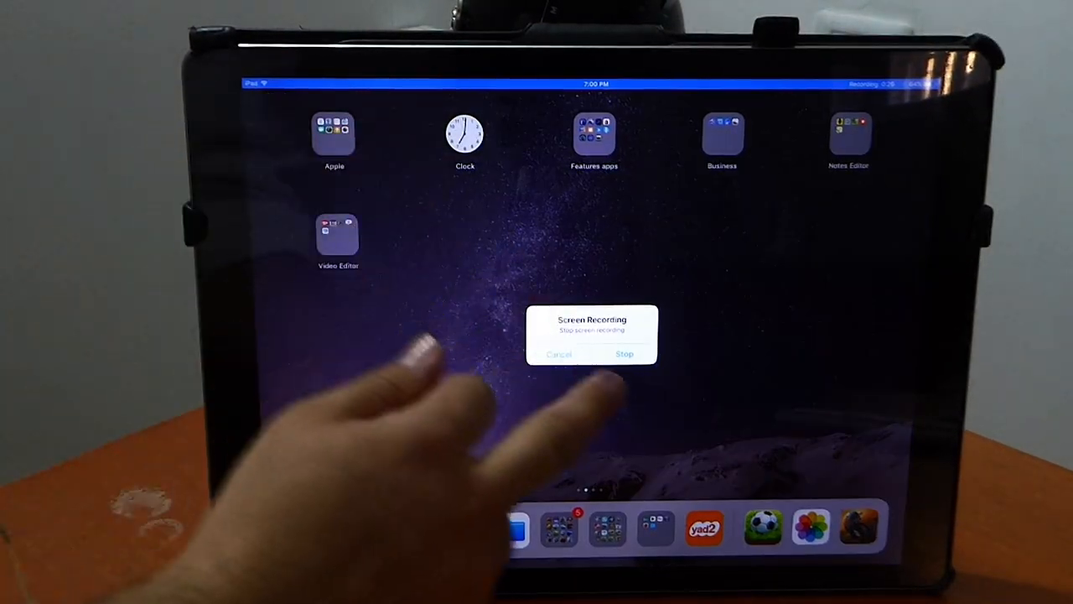
Step: Stop the screen recording and open the saved video from the Photos notification banner
{"action": "left_click", "coordinate": [623, 353]}
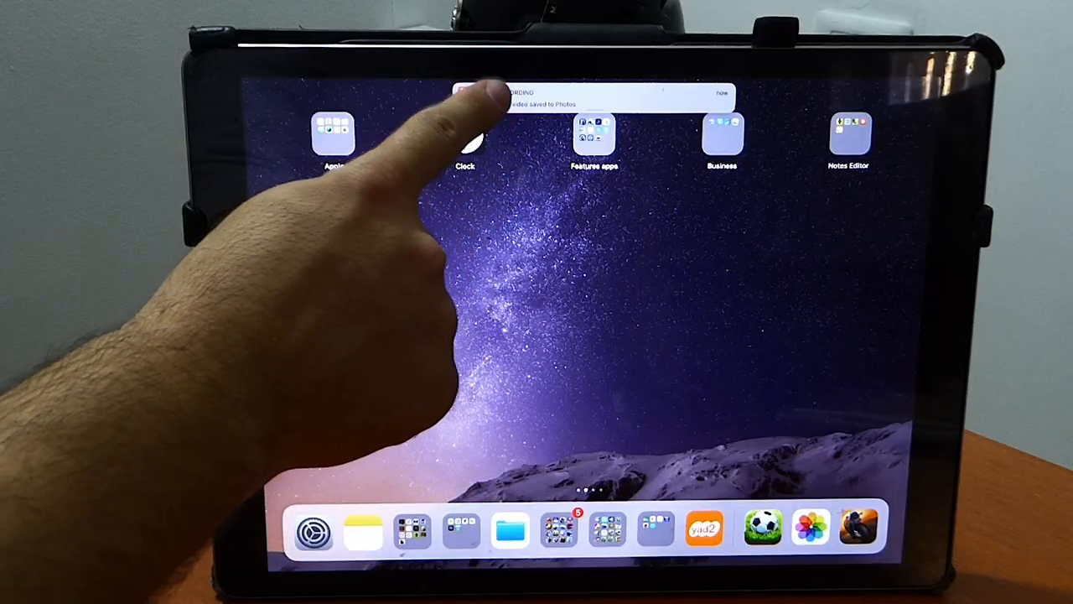
{"action": "left_click", "coordinate": [764, 529]}
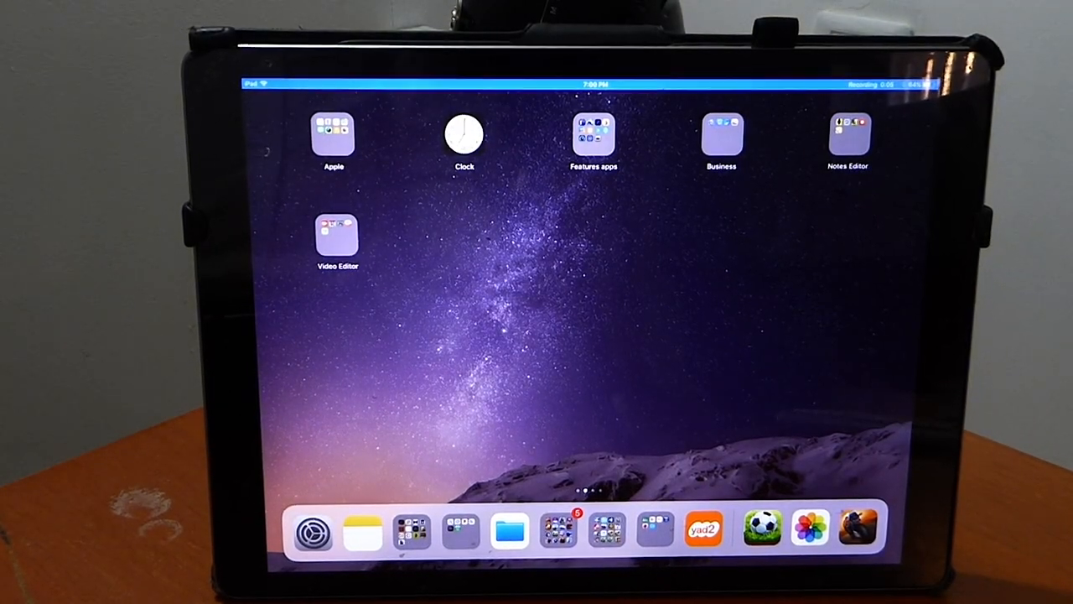
Step: Play back the saved Soccer Stars recording in the Photos Camera Roll
{"action": "left_click", "coordinate": [761, 530]}
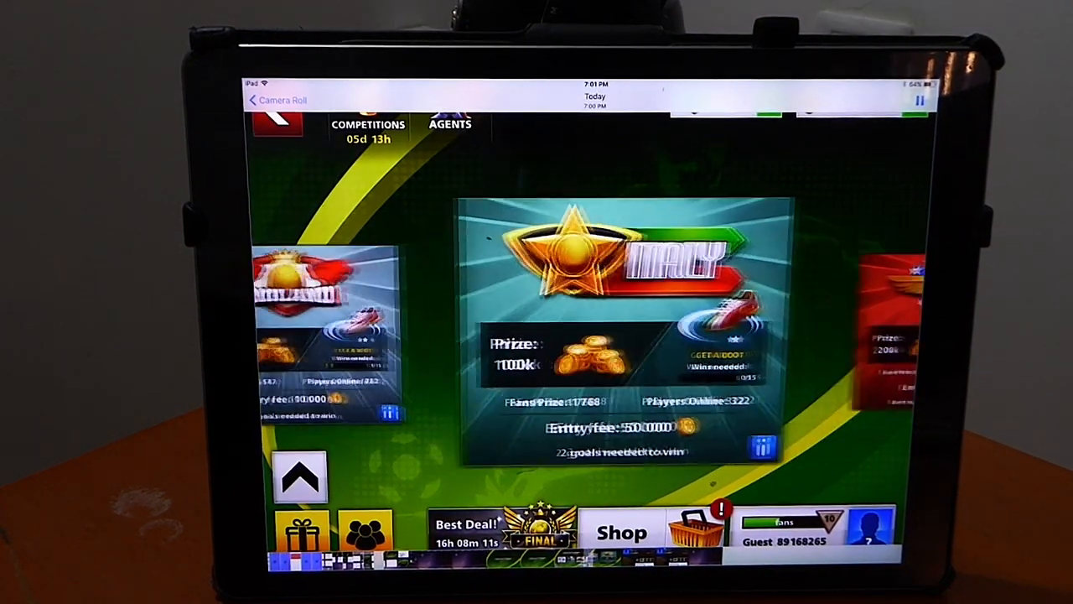
{"action": "left_click", "coordinate": [871, 528]}
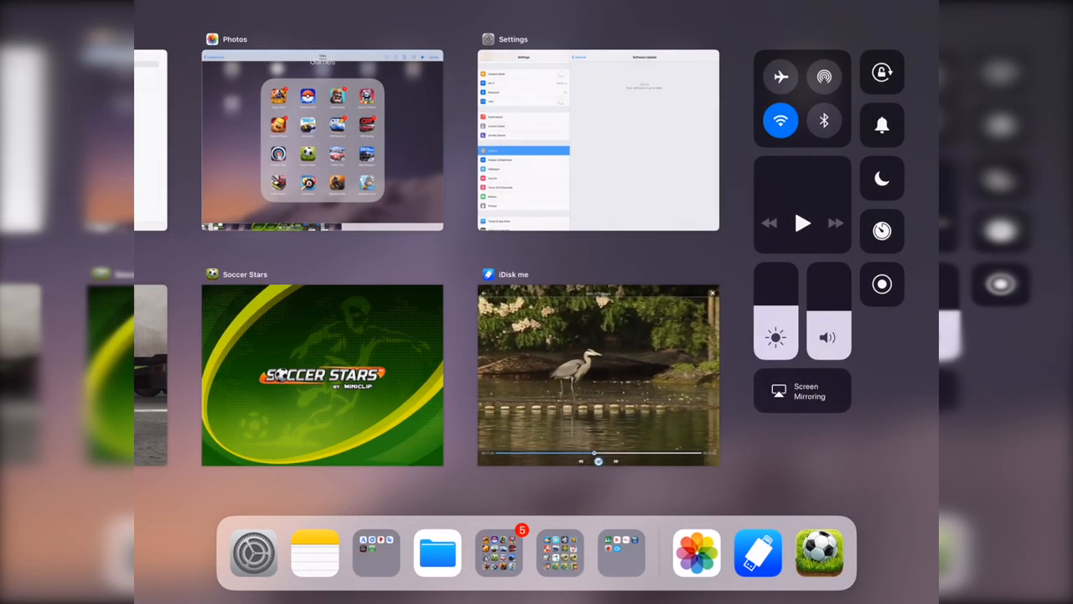
Step: Dismiss the app switcher and open Settings toward the Control Center customization page
{"action": "left_click", "coordinate": [882, 283]}
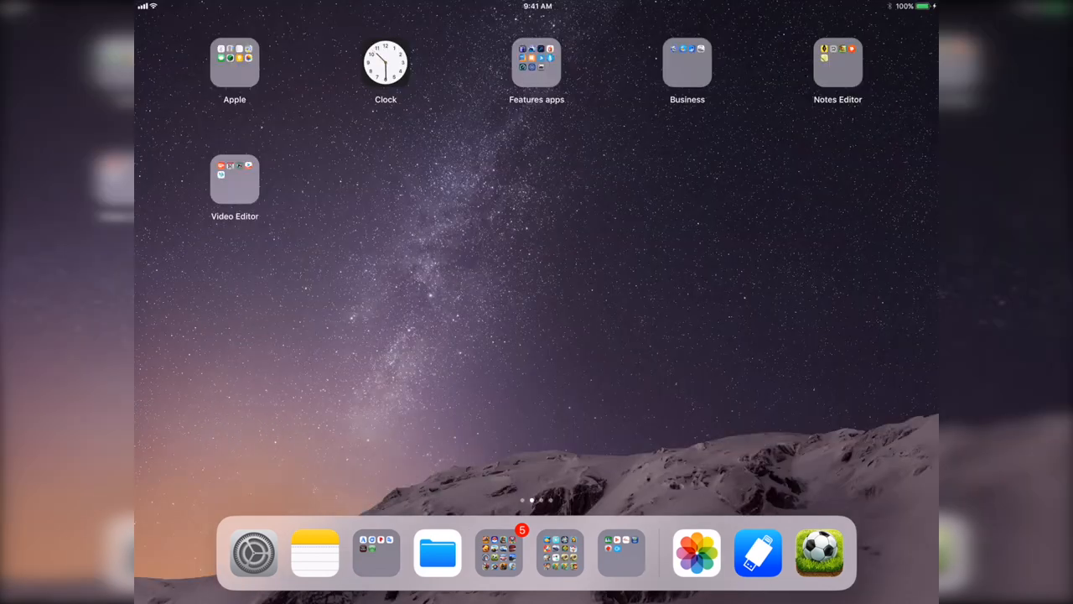
{"action": "left_click", "coordinate": [254, 552]}
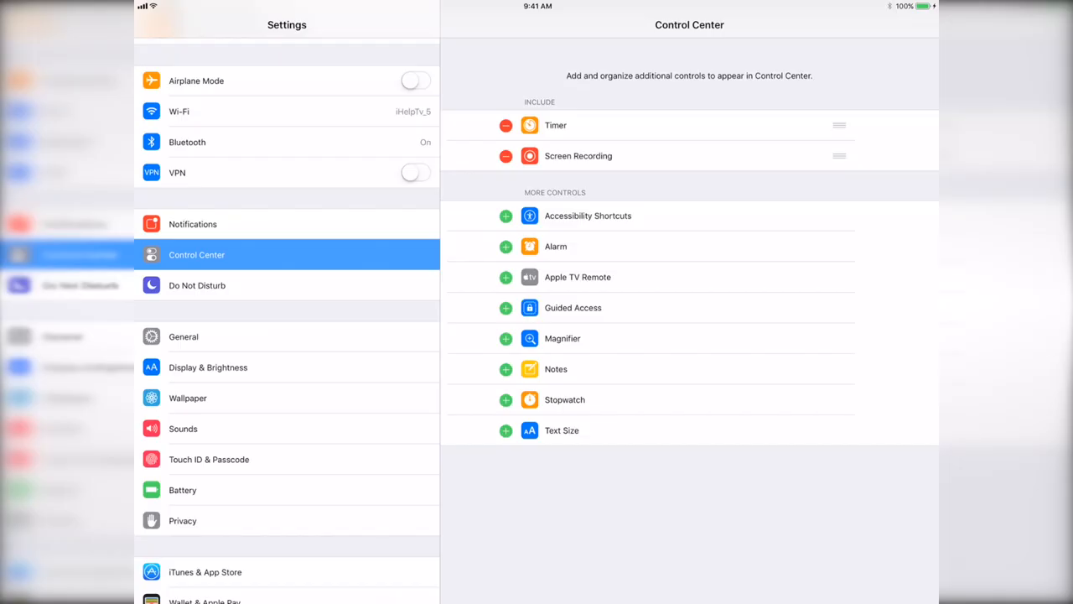
{"action": "left_click", "coordinate": [506, 156]}
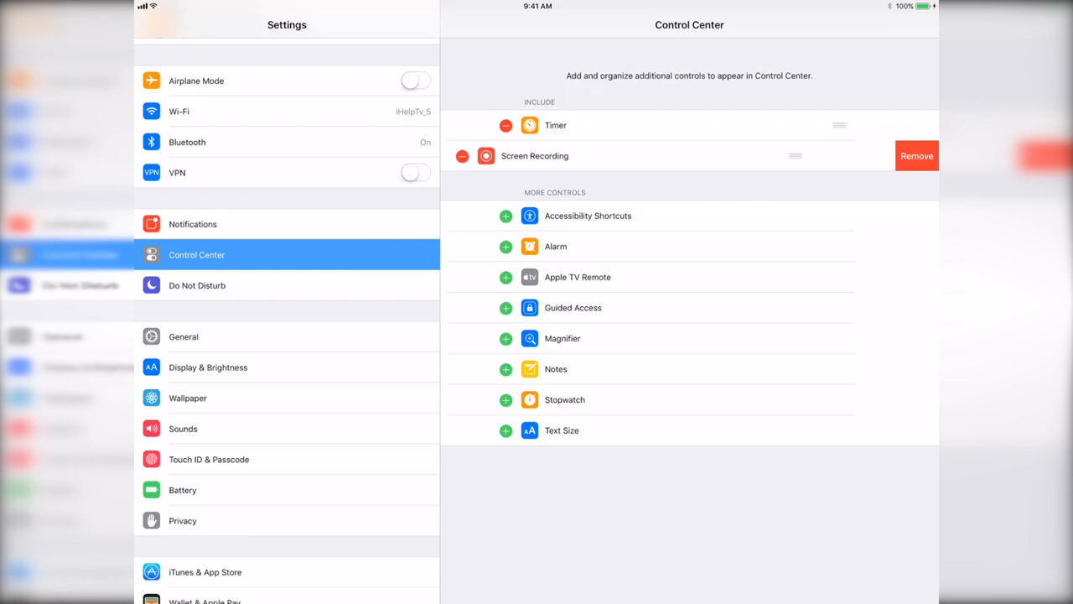
{"action": "left_click", "coordinate": [917, 155]}
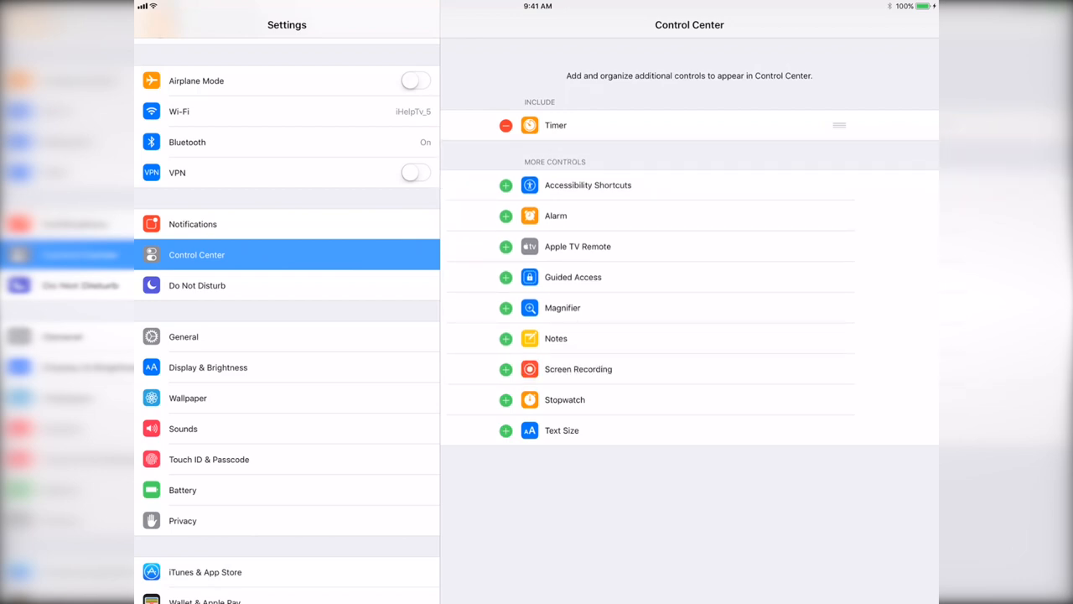
{"action": "left_click", "coordinate": [506, 369]}
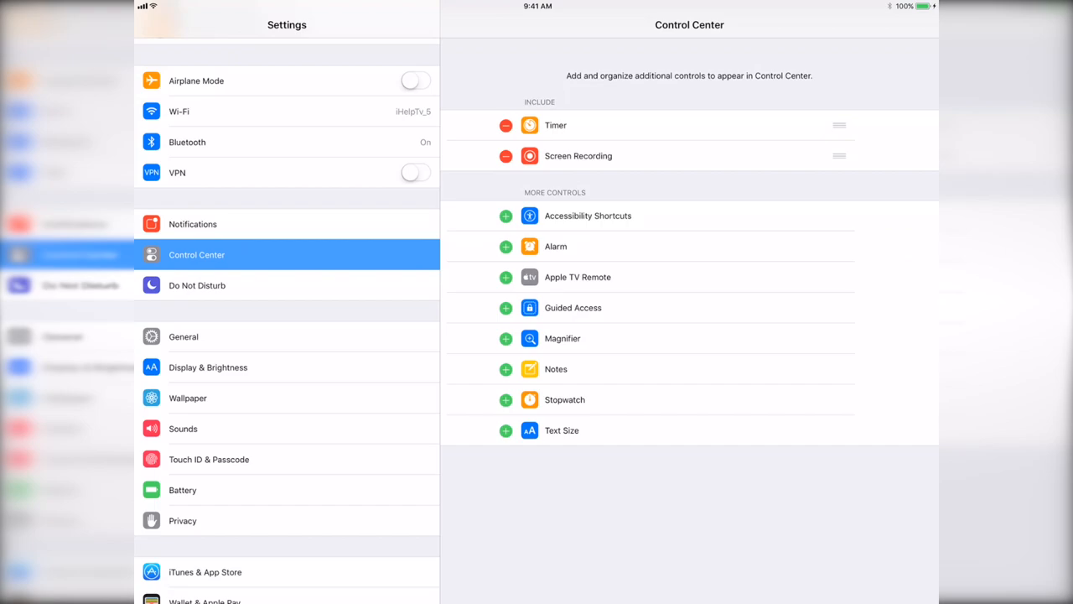